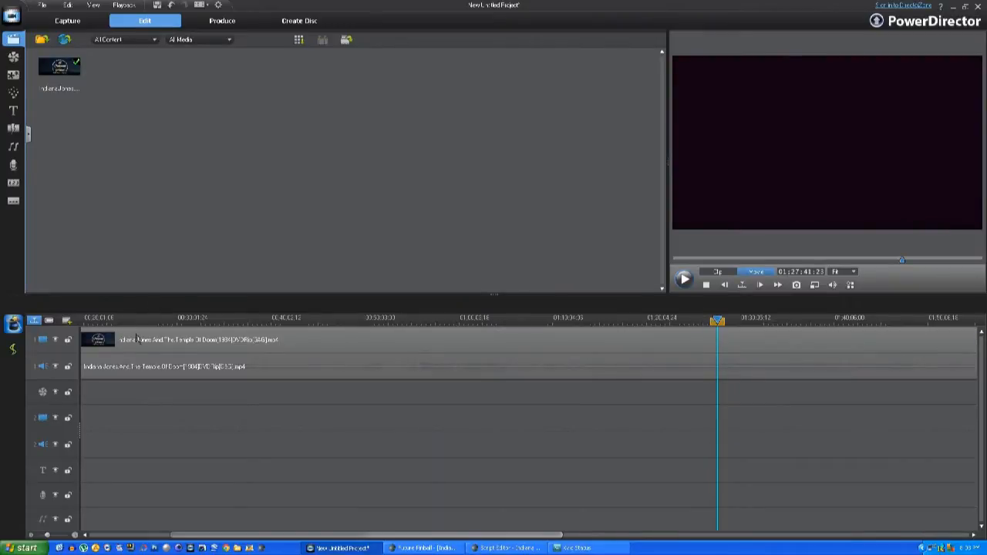
Step: Trim the Indiana Jones clip on the timeline to a few seconds and preview it
{"action": "left_click", "coordinate": [178, 341]}
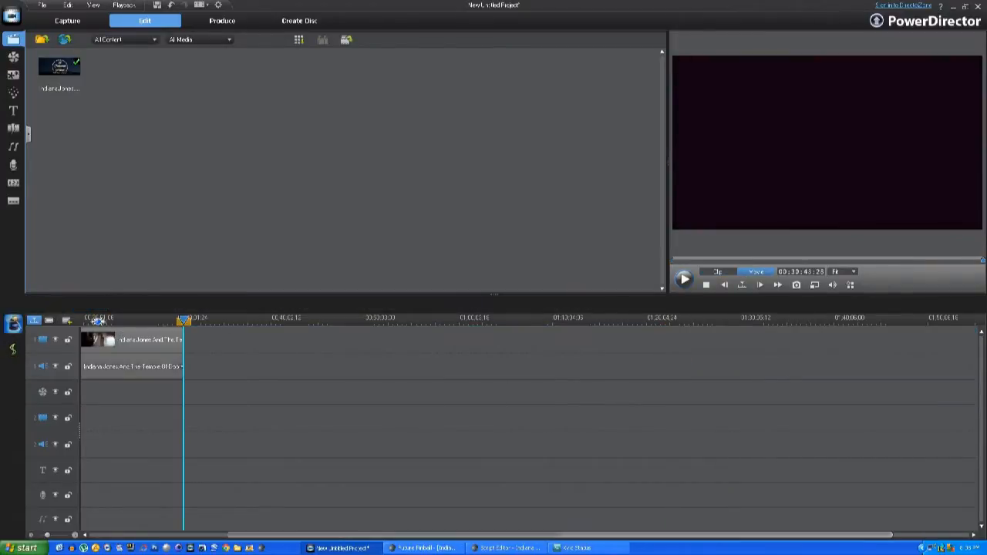
{"action": "left_click", "coordinate": [136, 341]}
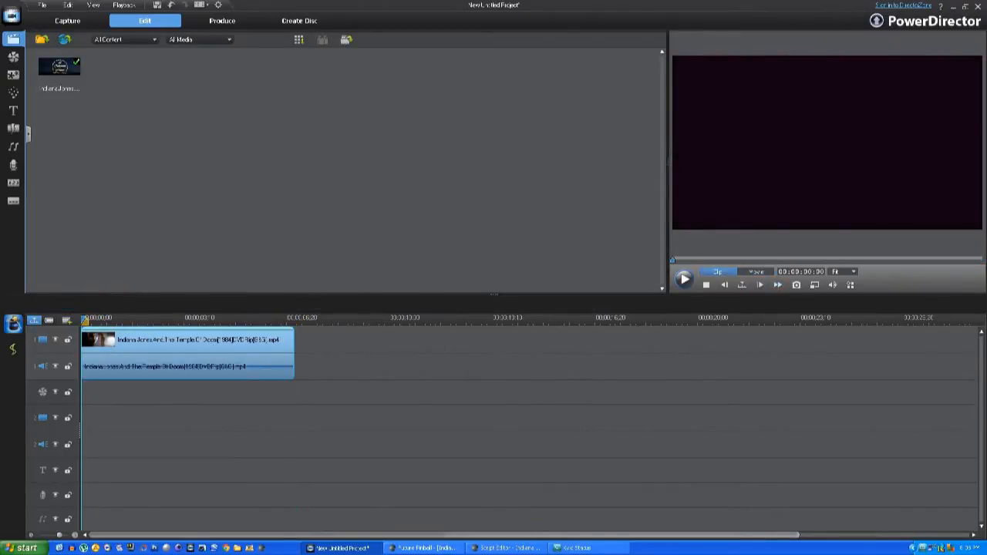
{"action": "left_click", "coordinate": [185, 341]}
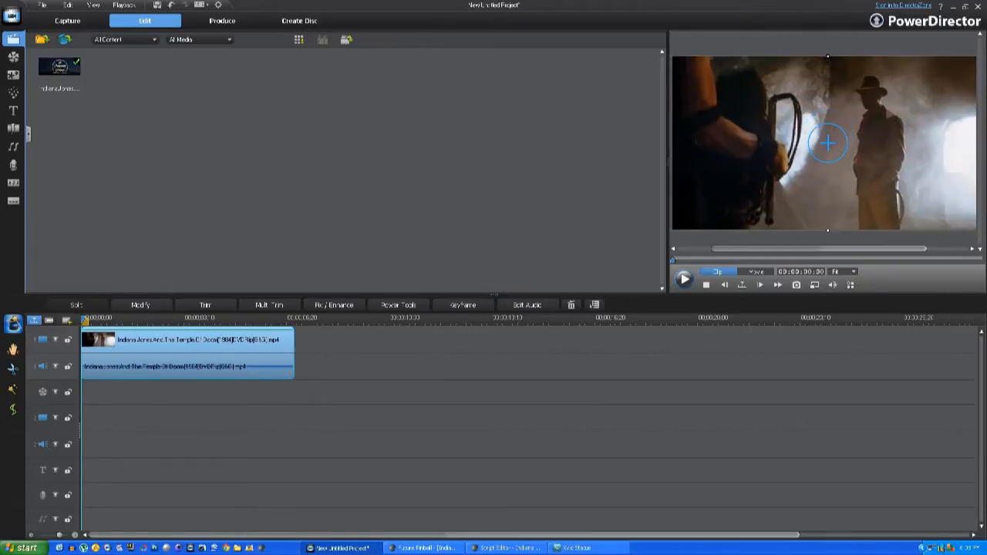
Step: Produce the trimmed clip as a WMV named Indy on the Desktop and start rendering
{"action": "left_click", "coordinate": [225, 22]}
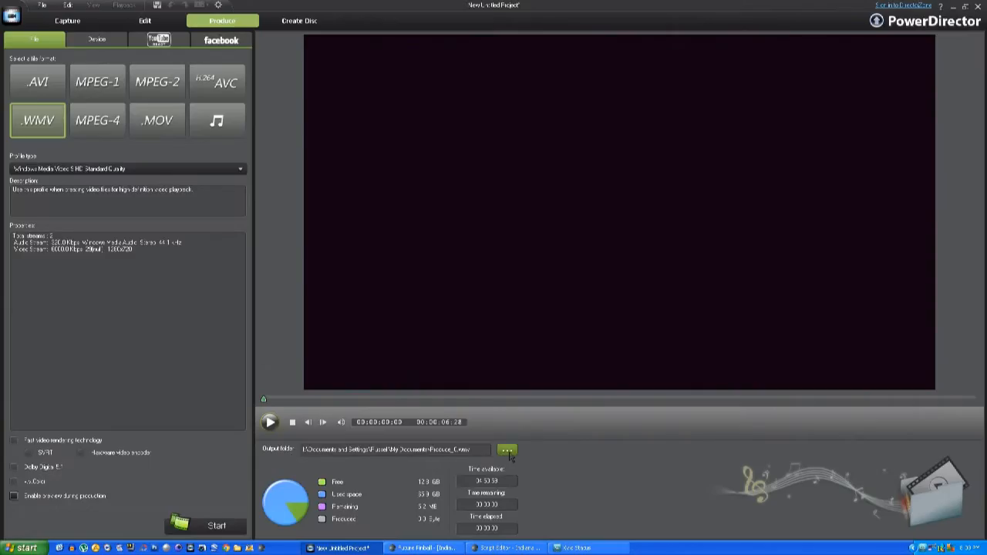
{"action": "left_click", "coordinate": [509, 449]}
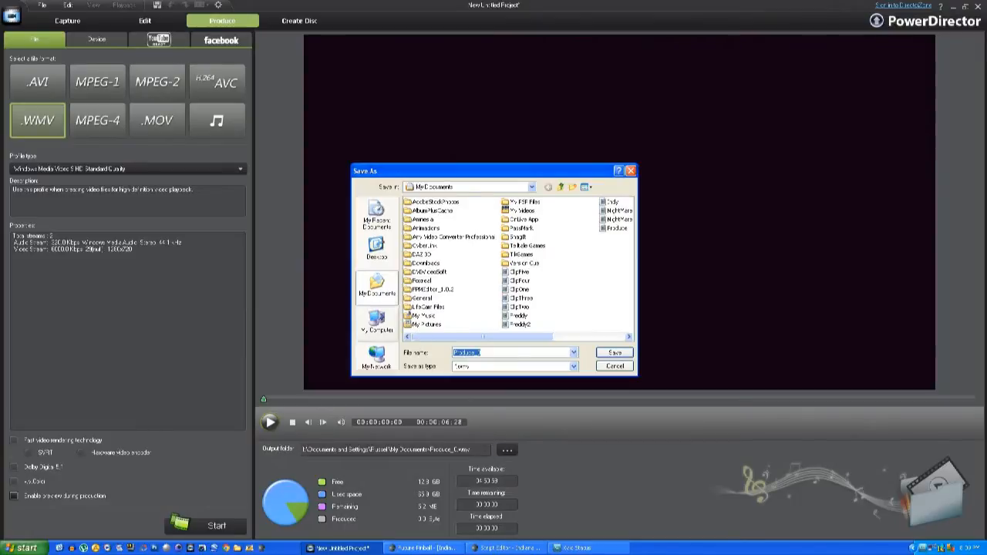
{"action": "left_click", "coordinate": [376, 323]}
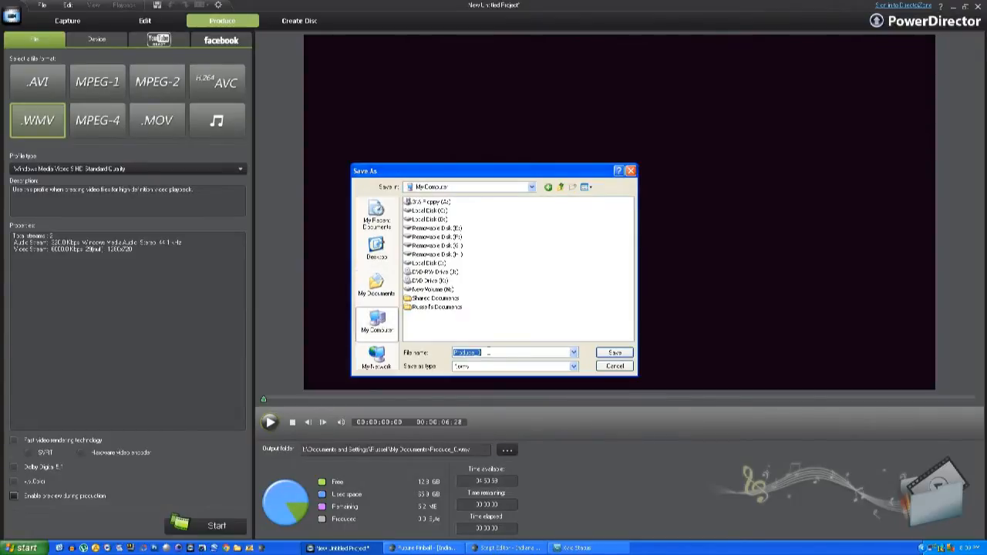
{"action": "left_click", "coordinate": [377, 250]}
{"action": "type", "text": "Indy"}
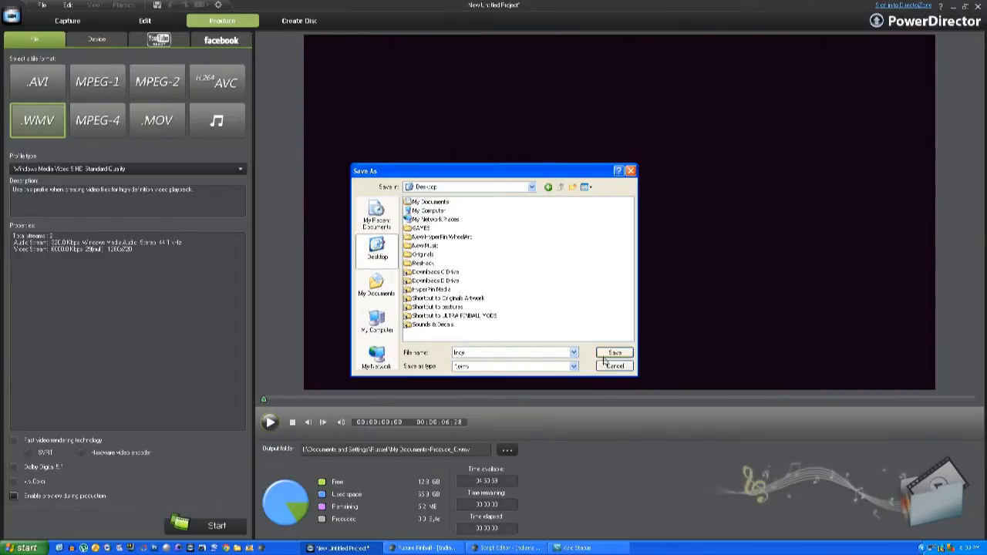
{"action": "left_click", "coordinate": [614, 352]}
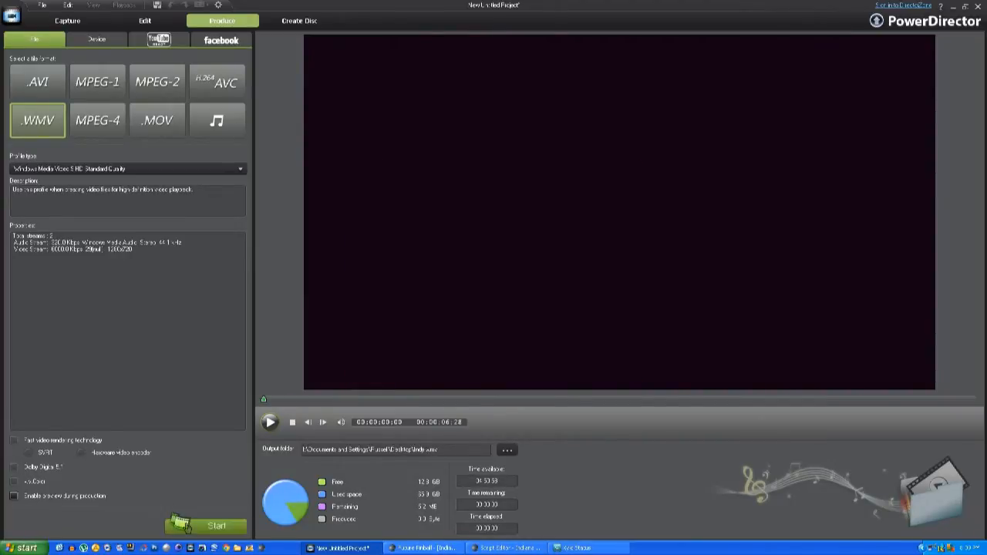
{"action": "left_click", "coordinate": [219, 526]}
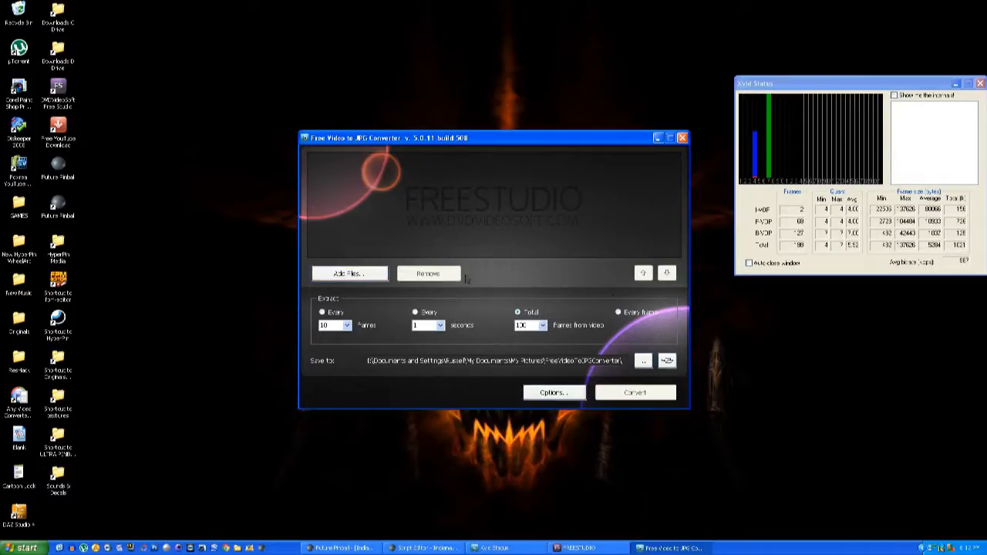
Step: Add Indy.wmv from the Desktop and convert every frame to JPG images
{"action": "left_click", "coordinate": [349, 273]}
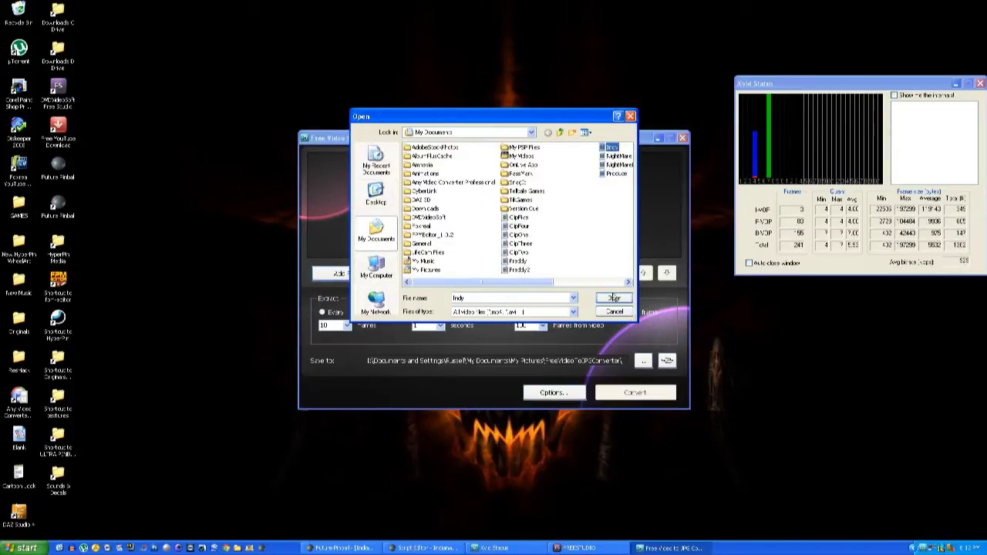
{"action": "left_click", "coordinate": [614, 297]}
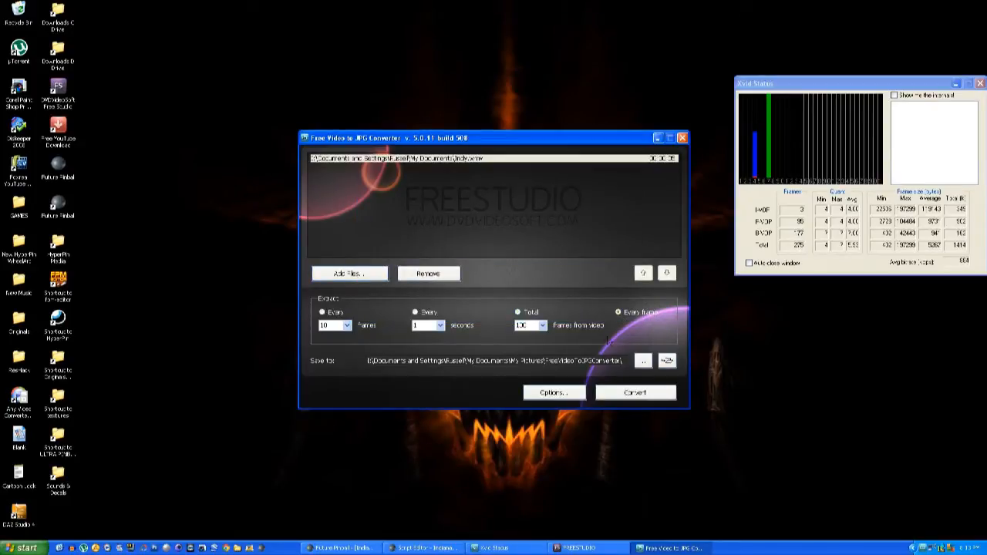
{"action": "left_click", "coordinate": [636, 392]}
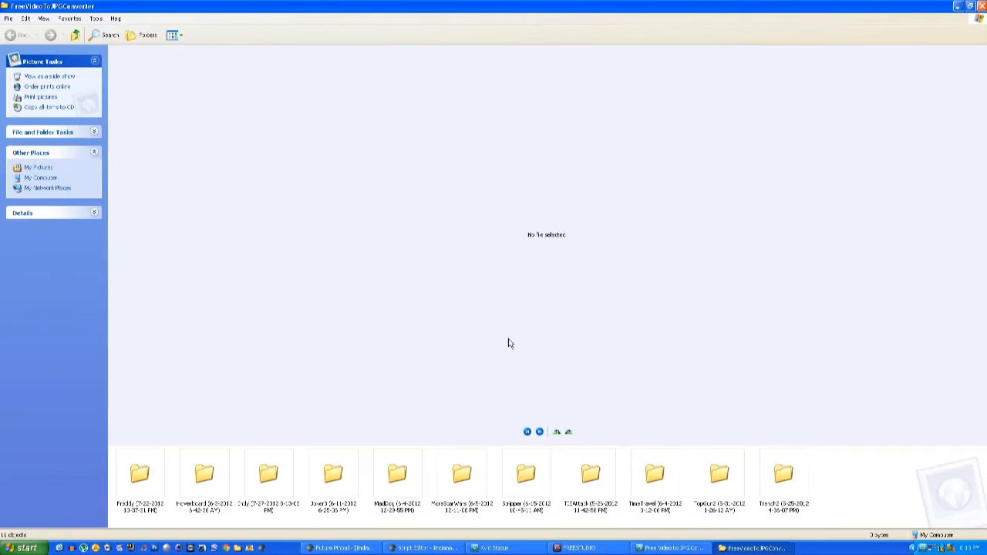
Step: Enter the Indy frames folder and show its JPG files in List view
{"action": "left_click", "coordinate": [784, 485]}
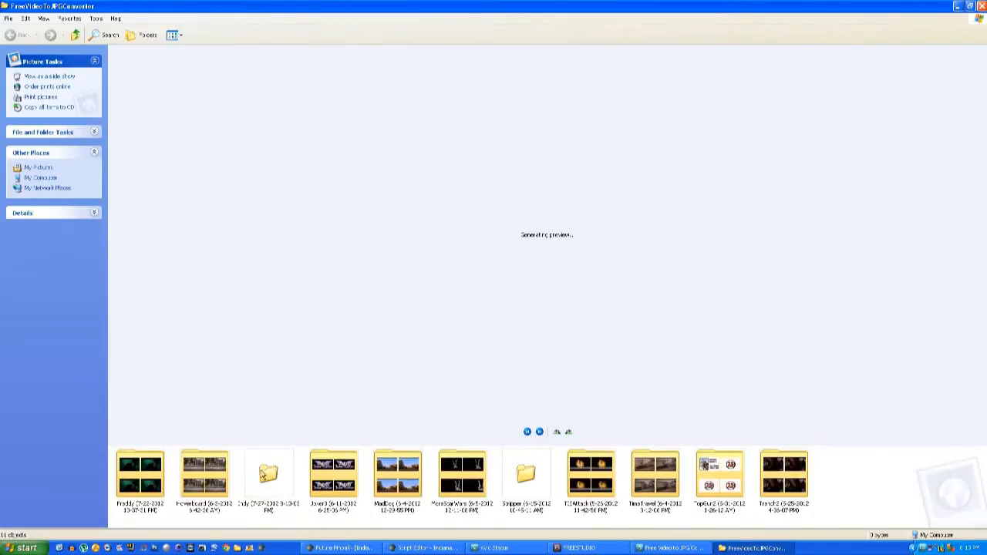
{"action": "double_click", "coordinate": [269, 472]}
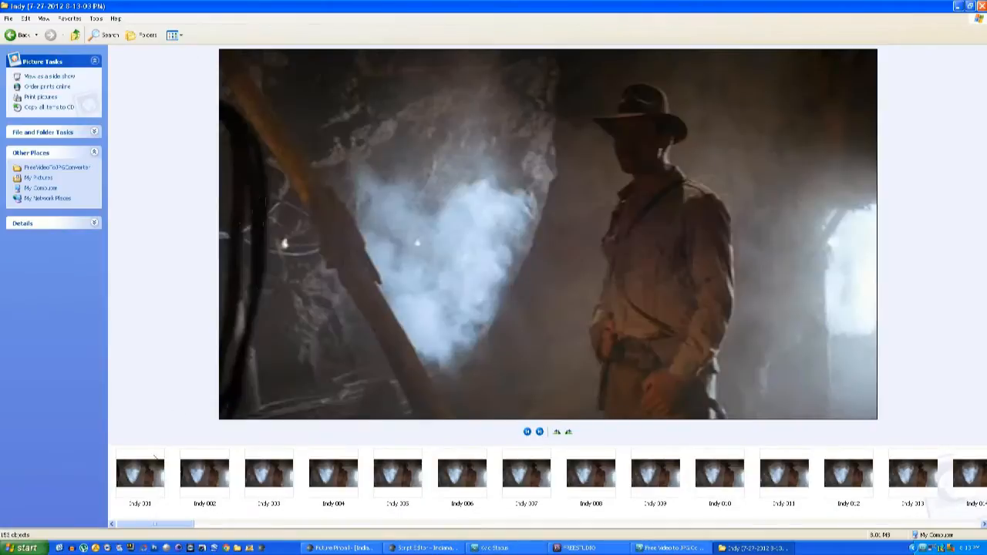
{"action": "left_click", "coordinate": [335, 480]}
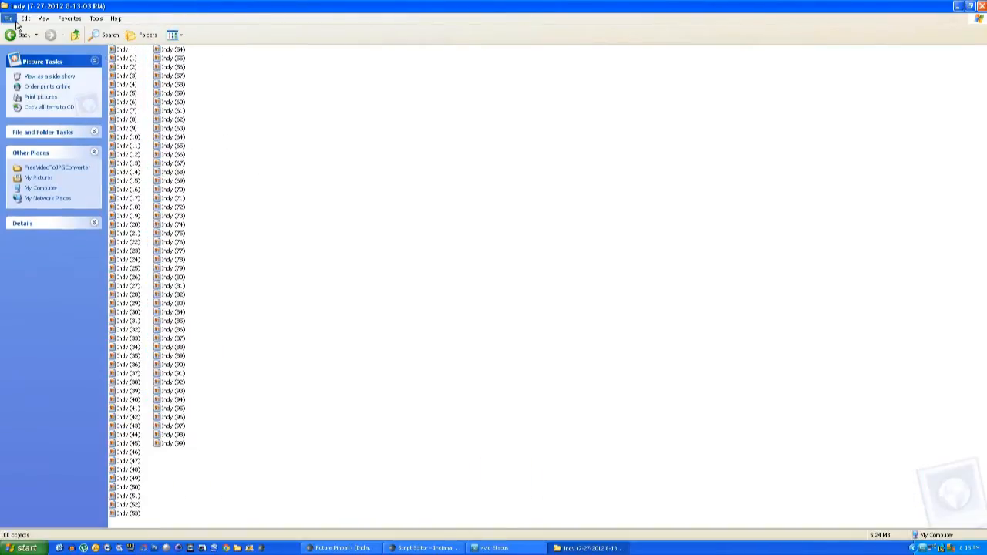
Step: Select all frame files and batch-rename them to Indiana with running numbers
{"action": "left_click", "coordinate": [28, 14]}
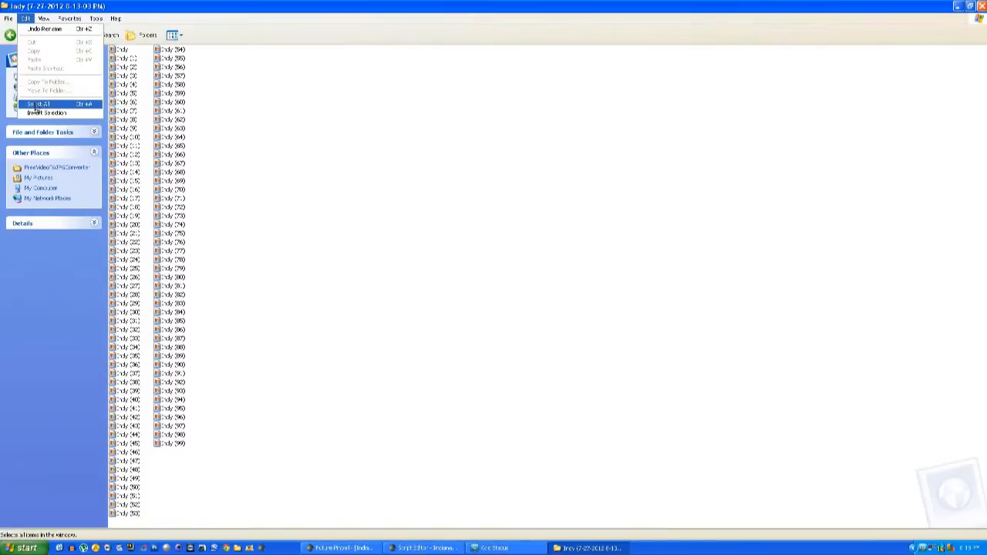
{"action": "left_click", "coordinate": [44, 99]}
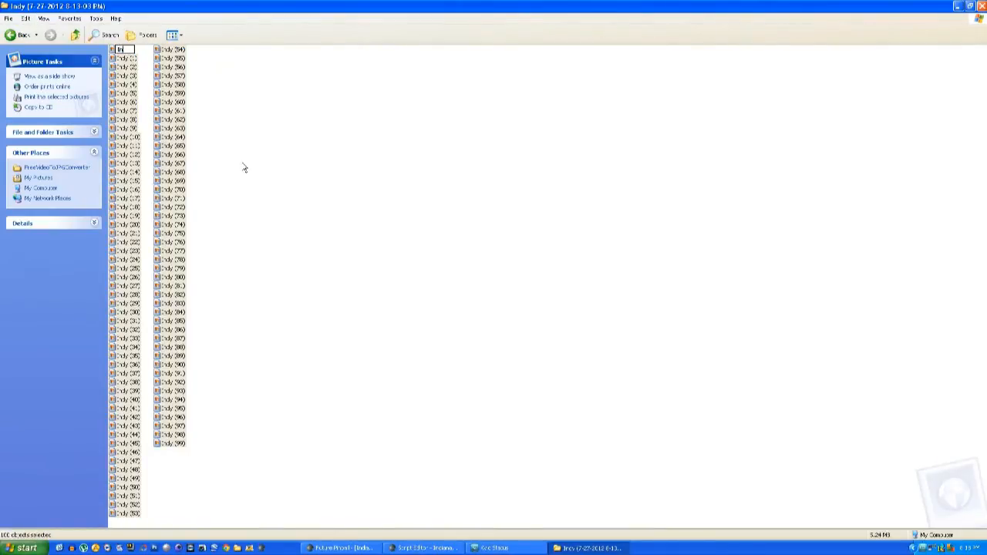
{"action": "type", "text": "Indiana"}
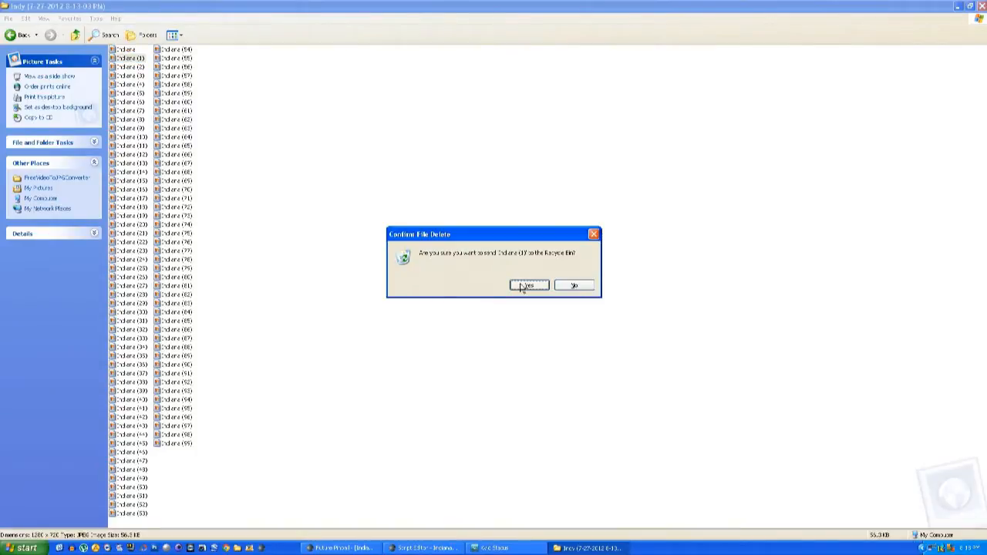
Step: Delete several surplus frame files, confirming each Recycle Bin prompt
{"action": "left_click", "coordinate": [528, 286]}
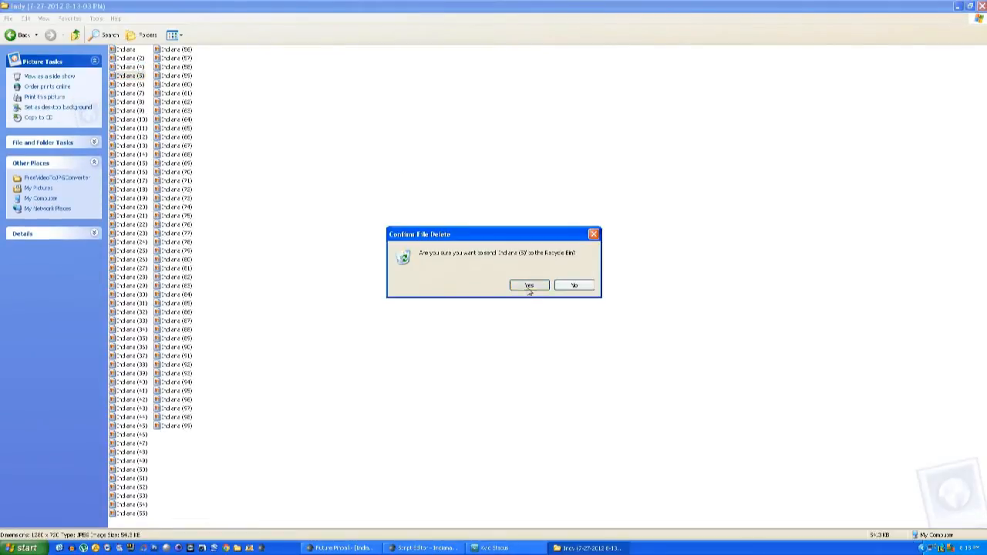
{"action": "left_click", "coordinate": [527, 284]}
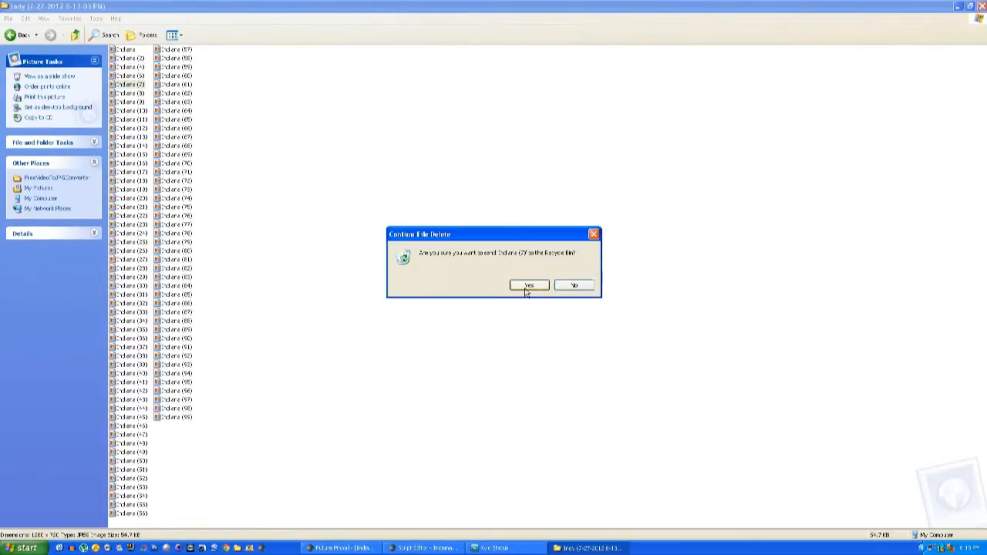
{"action": "left_click", "coordinate": [528, 283]}
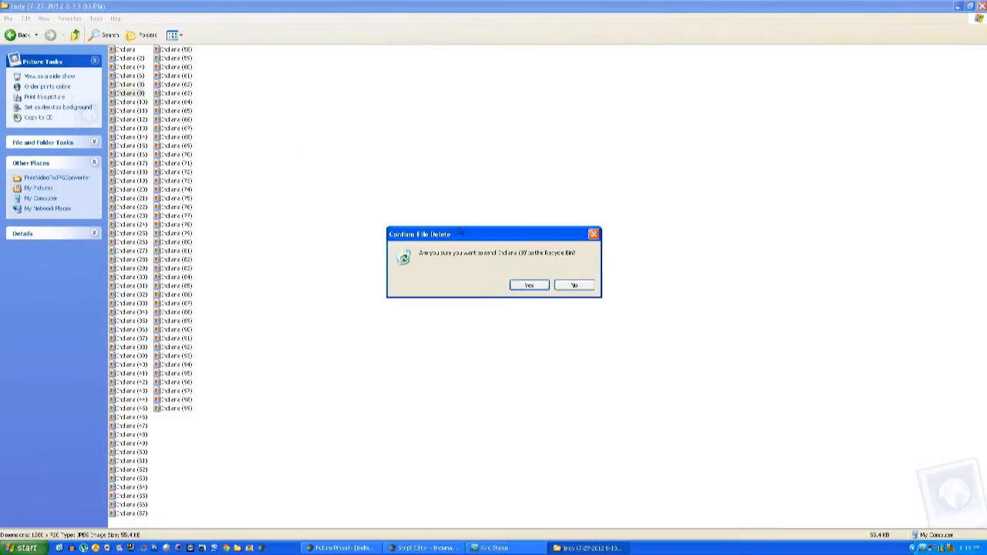
{"action": "left_click", "coordinate": [528, 284]}
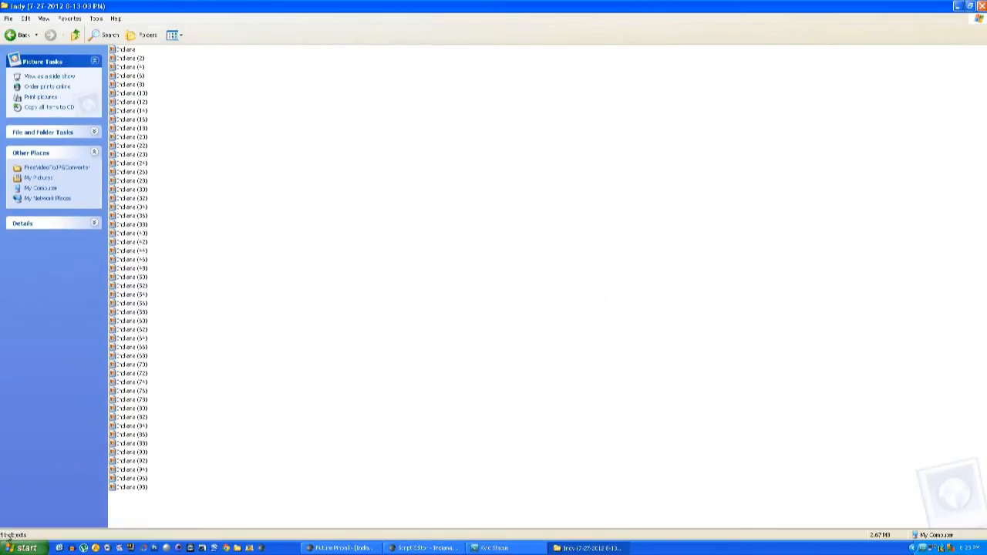
{"action": "mouse_move", "coordinate": [268, 308]}
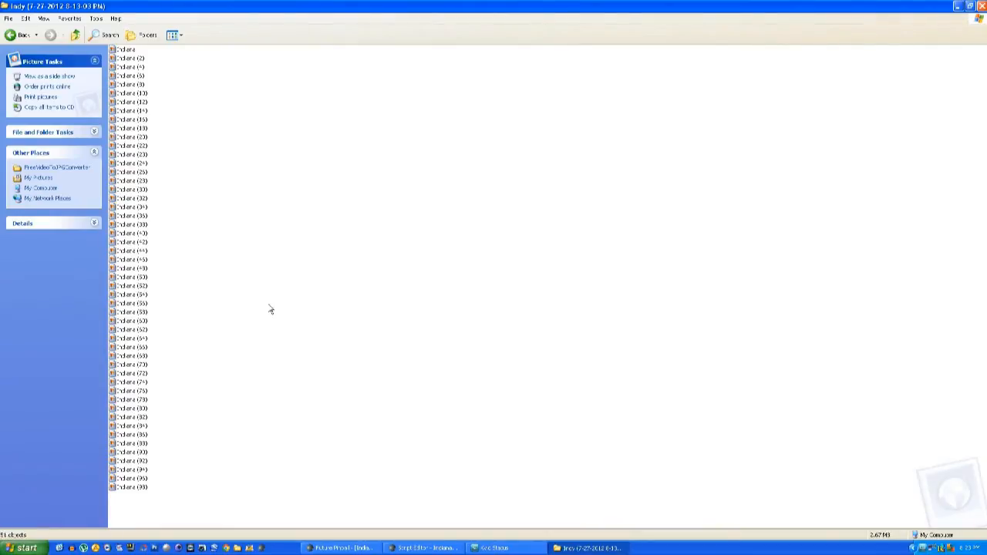
Step: Select the remaining Indy frames and switch back to the Future Pinball table editor
{"action": "left_click", "coordinate": [28, 19]}
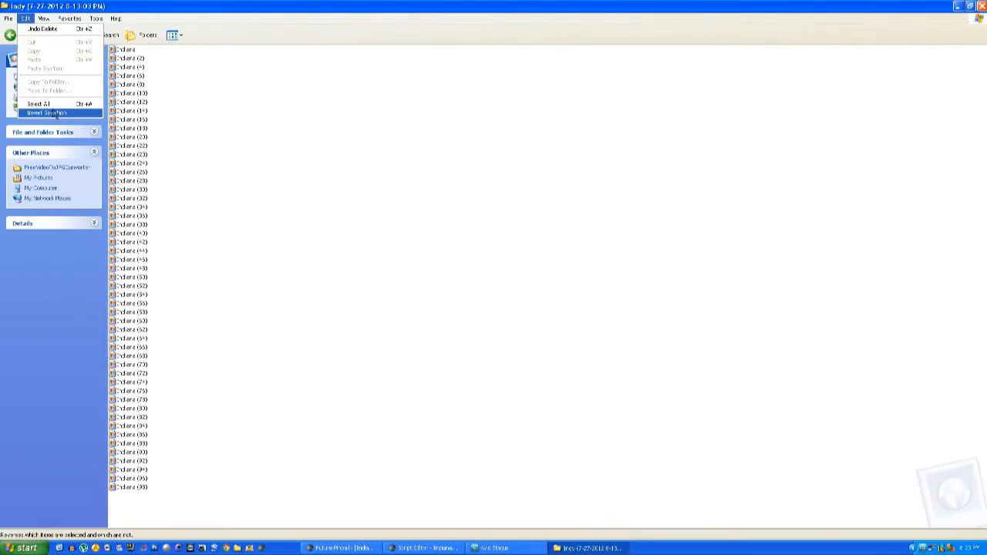
{"action": "left_click", "coordinate": [49, 115]}
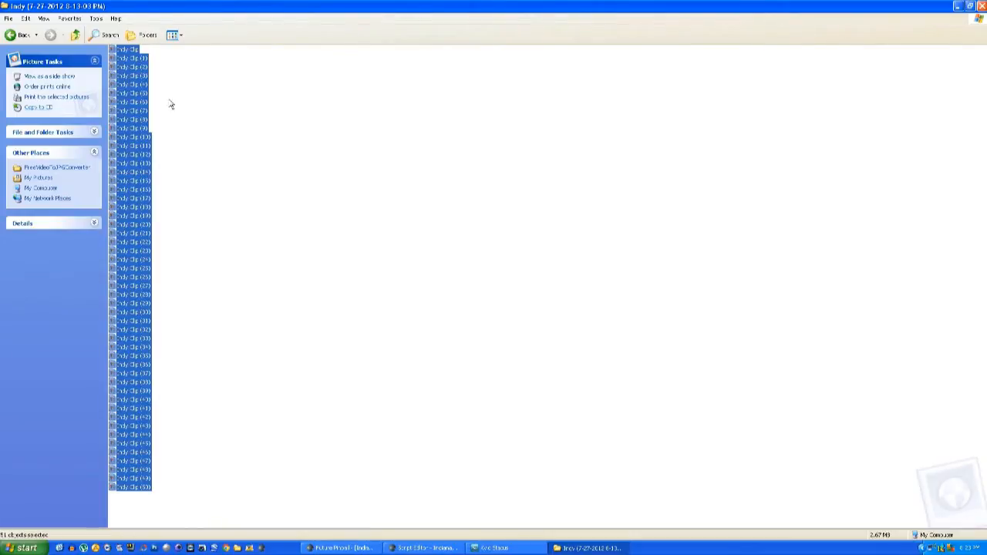
{"action": "left_click", "coordinate": [126, 48]}
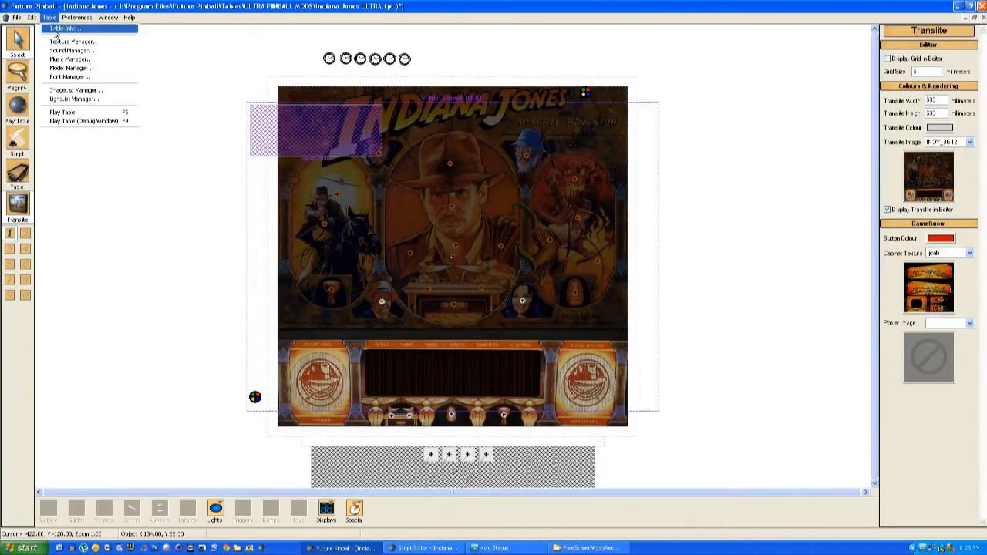
Step: Import the Indy clip frame images from their folder into the table's Image Manager as textures
{"action": "left_click", "coordinate": [71, 40]}
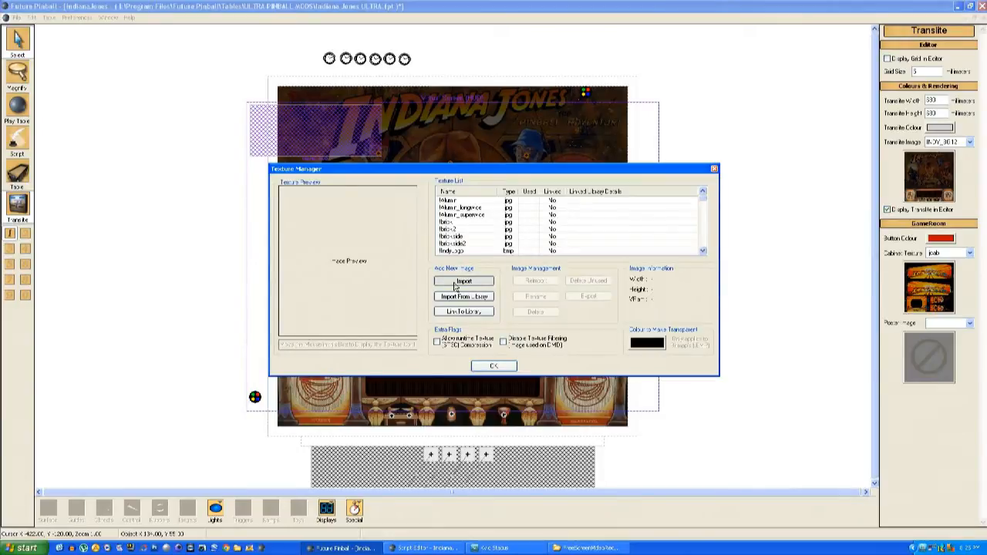
{"action": "left_click", "coordinate": [463, 281]}
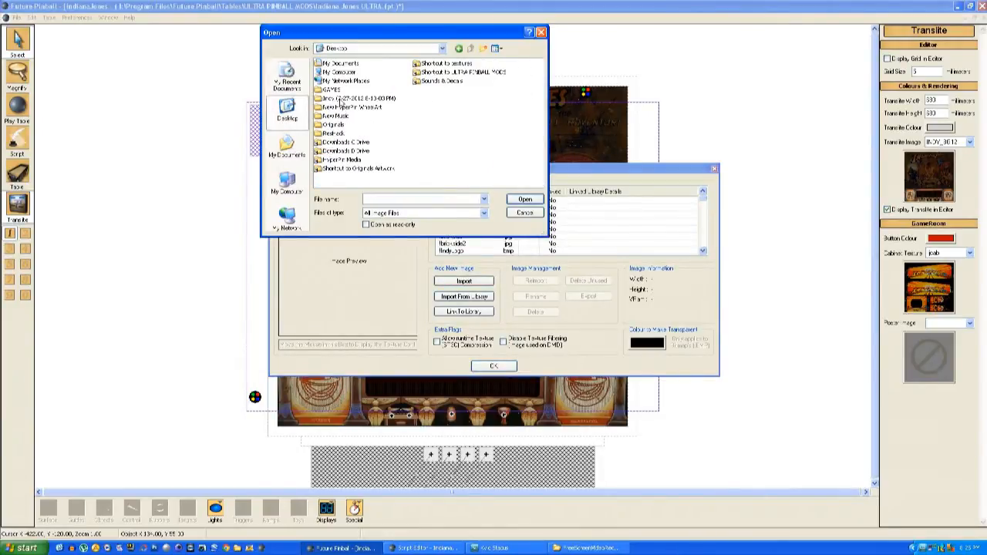
{"action": "left_click", "coordinate": [509, 48]}
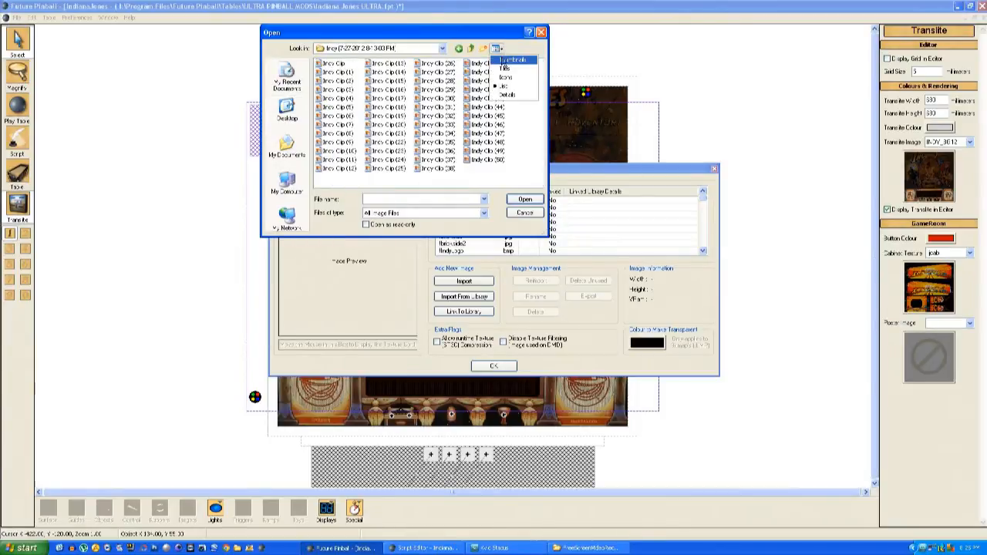
{"action": "left_click", "coordinate": [514, 60]}
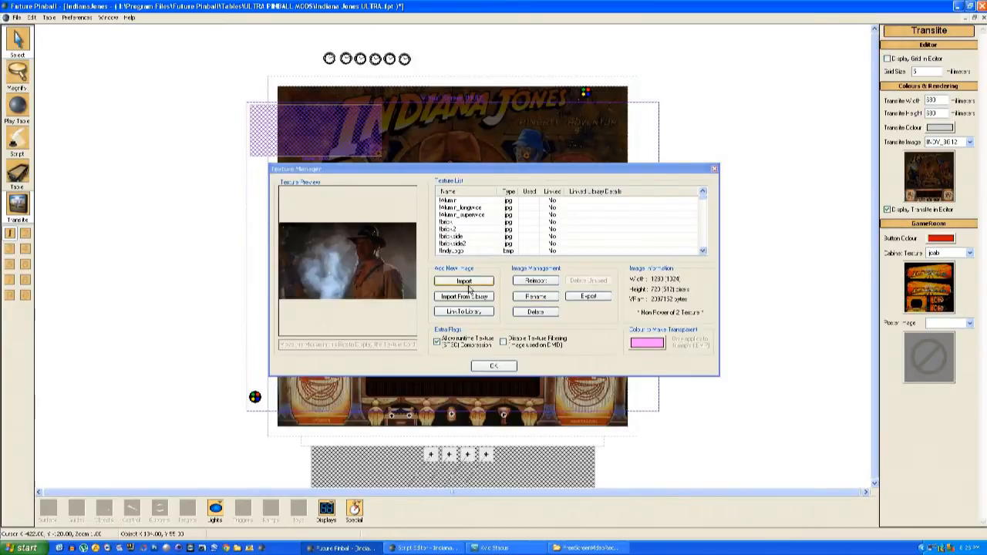
{"action": "left_click", "coordinate": [463, 281]}
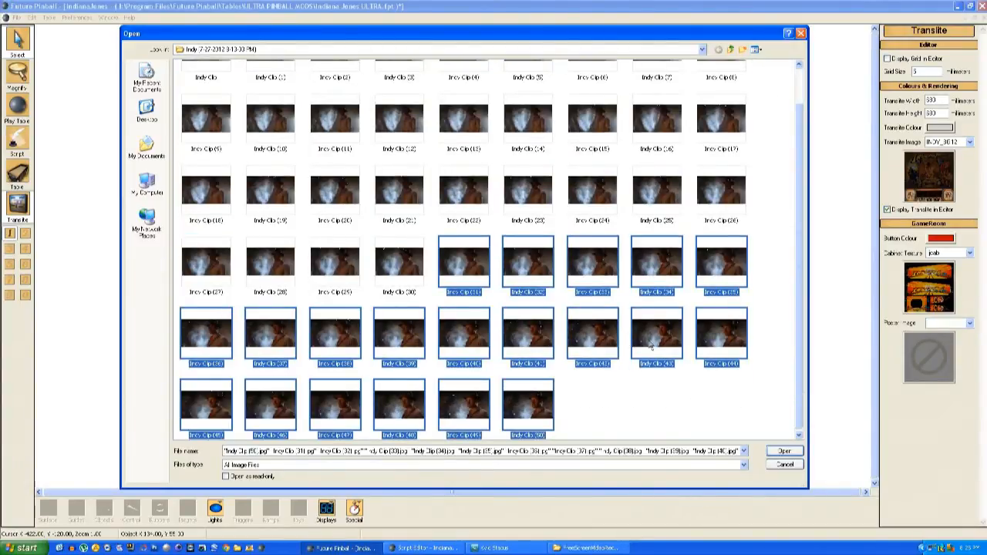
{"action": "left_click", "coordinate": [784, 450]}
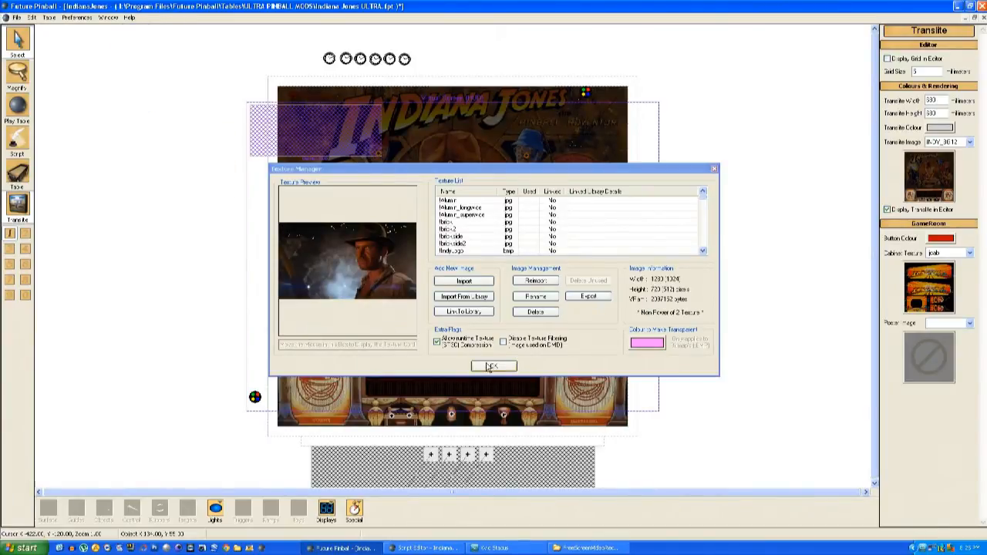
{"action": "left_click", "coordinate": [492, 365]}
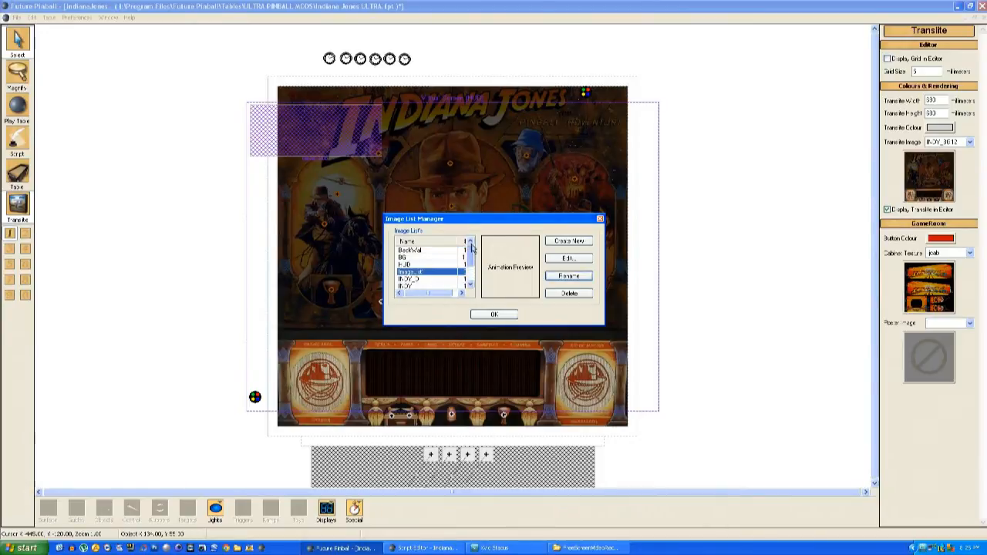
Step: Create a new image list and fill it with the Indy clip frame textures
{"action": "left_click", "coordinate": [568, 275]}
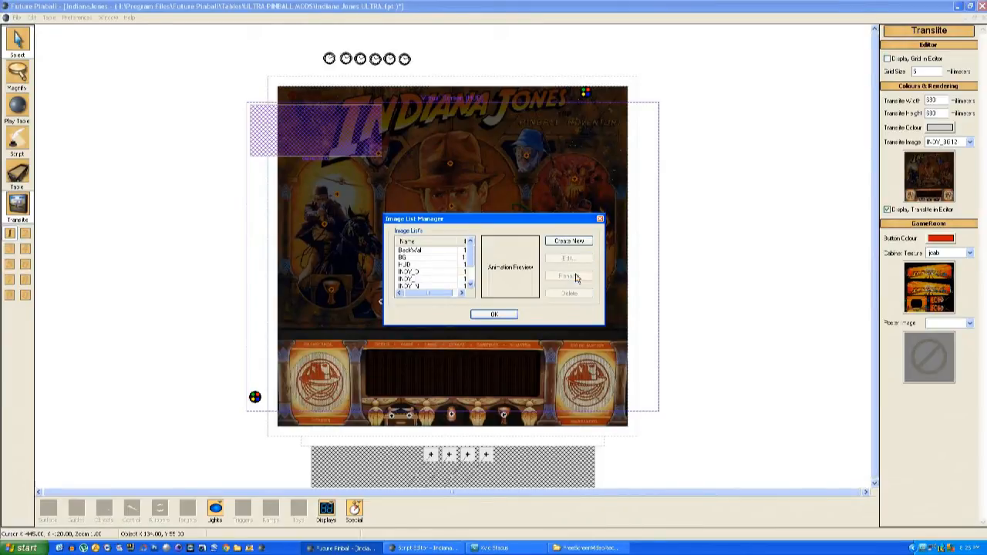
{"action": "scroll", "scroll_direction": "down", "scroll_amount": 3}
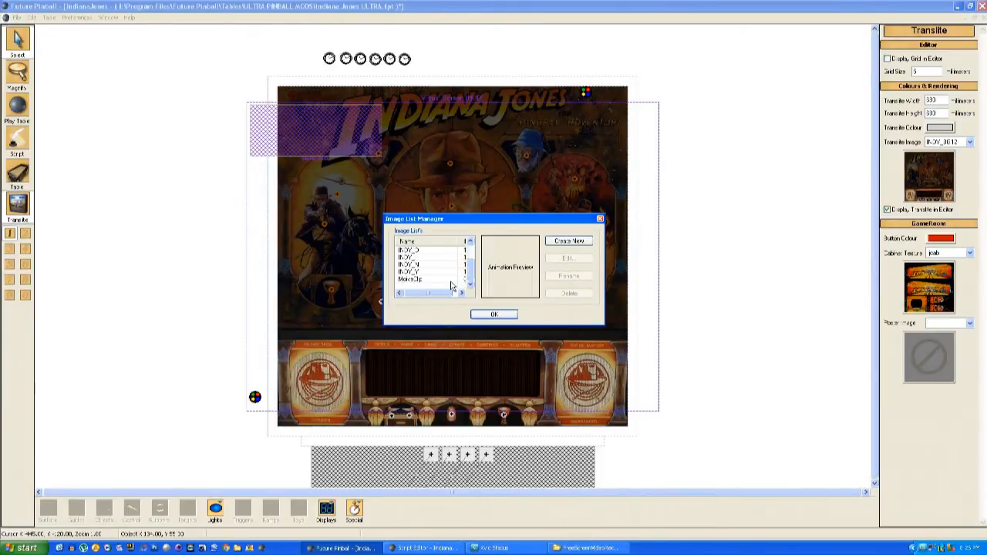
{"action": "left_click", "coordinate": [425, 280]}
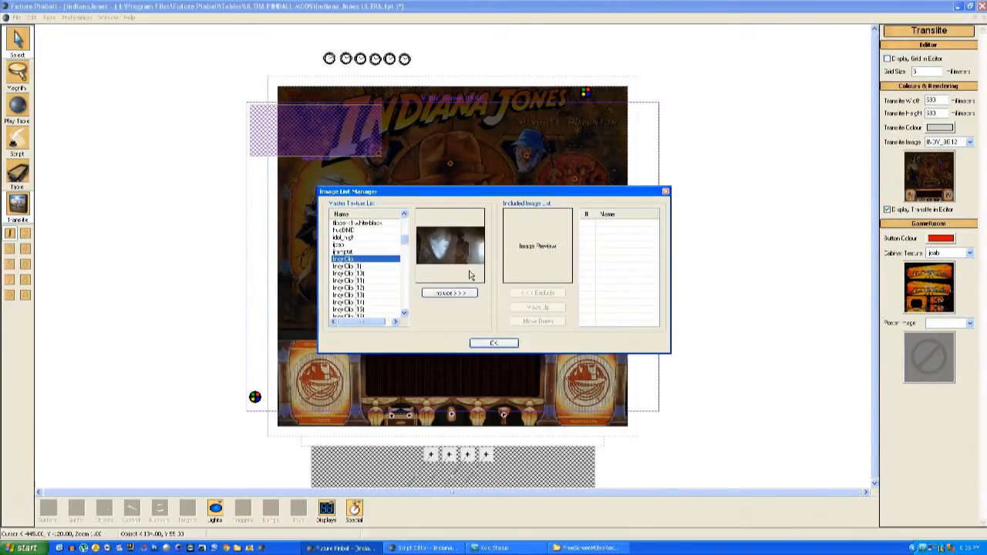
{"action": "left_click", "coordinate": [449, 293]}
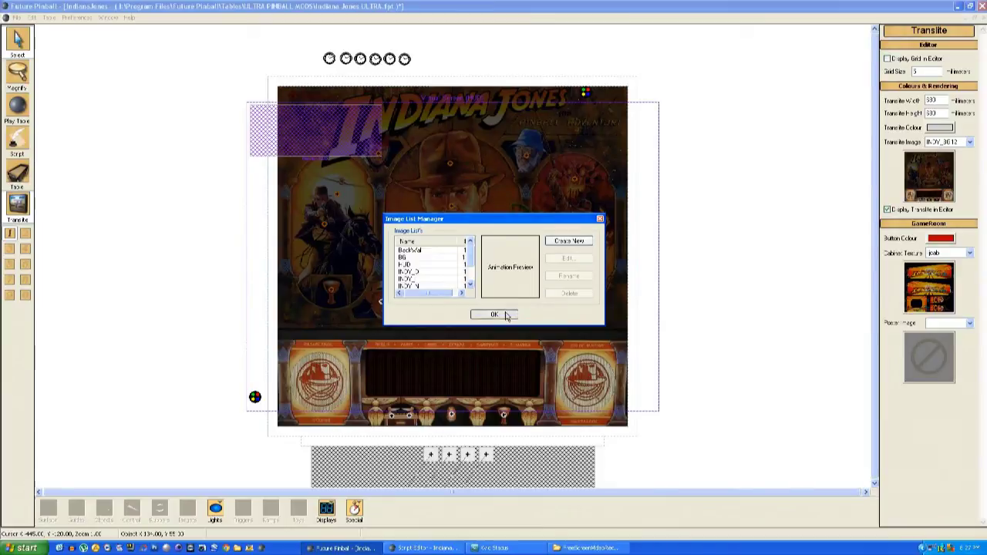
{"action": "left_click", "coordinate": [493, 315]}
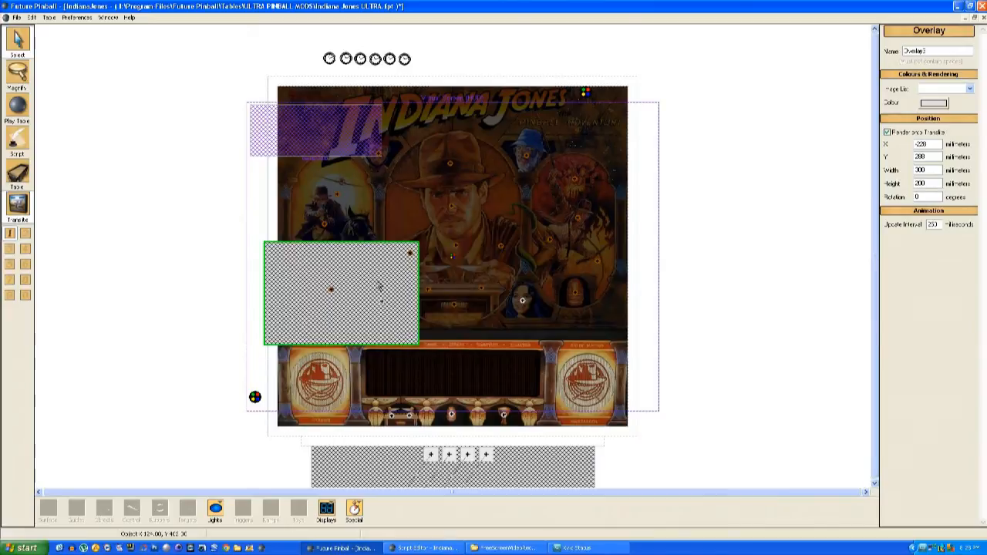
Step: Position the overlay just above the apron on the backglass and assign it the clip-frame image list
{"action": "left_click_drag", "start_coordinate": [340, 291], "coordinate": [423, 286]}
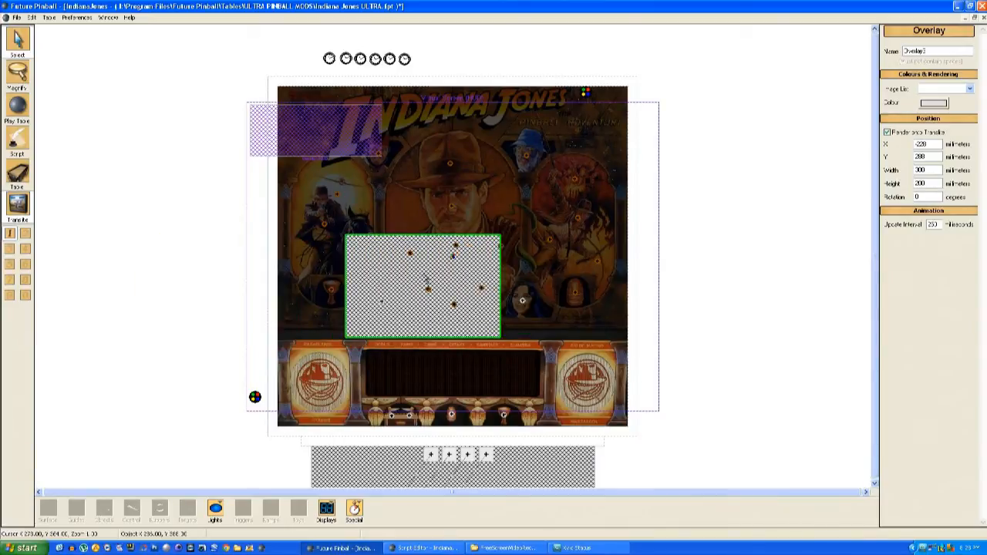
{"action": "left_click_drag", "start_coordinate": [424, 286], "coordinate": [438, 286]}
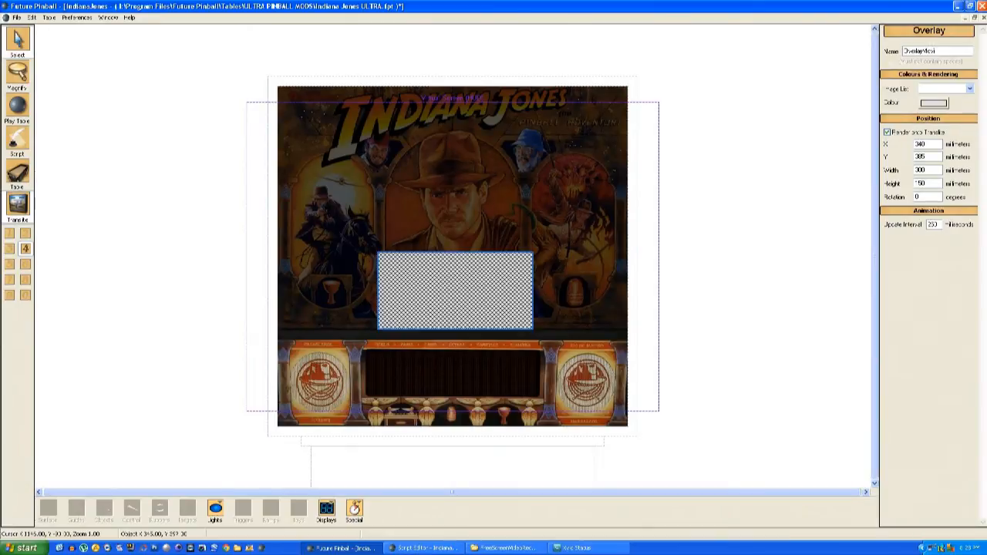
{"action": "mouse_move", "coordinate": [935, 91]}
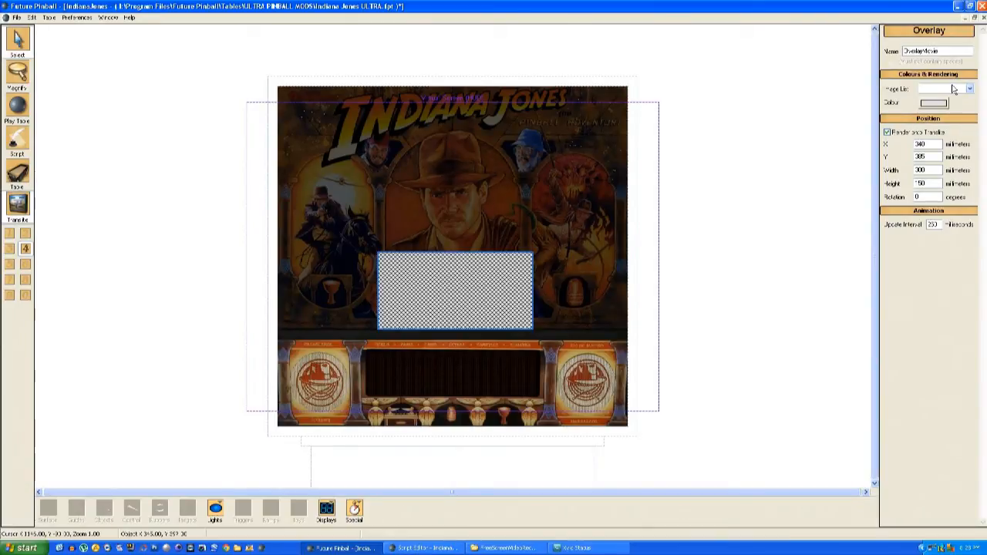
{"action": "left_click", "coordinate": [970, 90]}
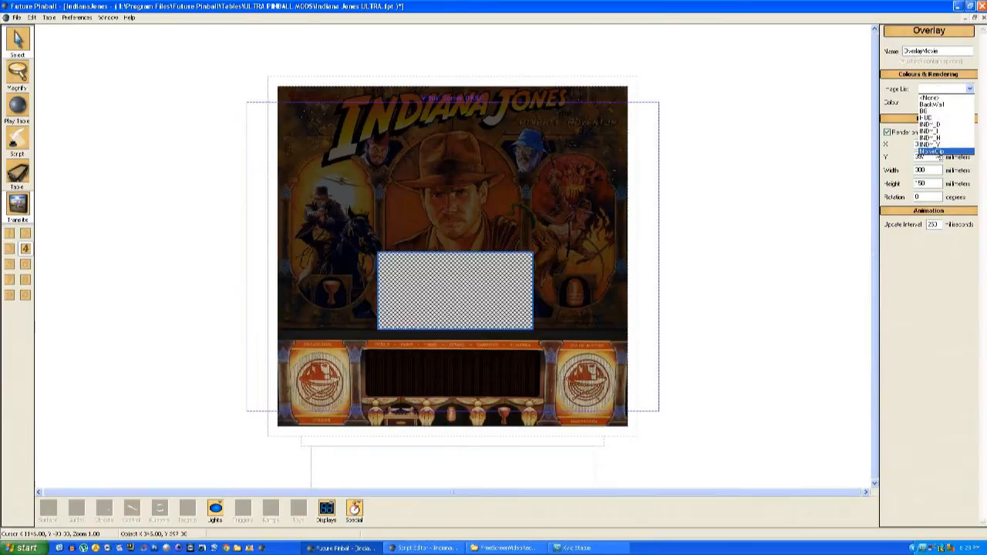
{"action": "left_click", "coordinate": [944, 152]}
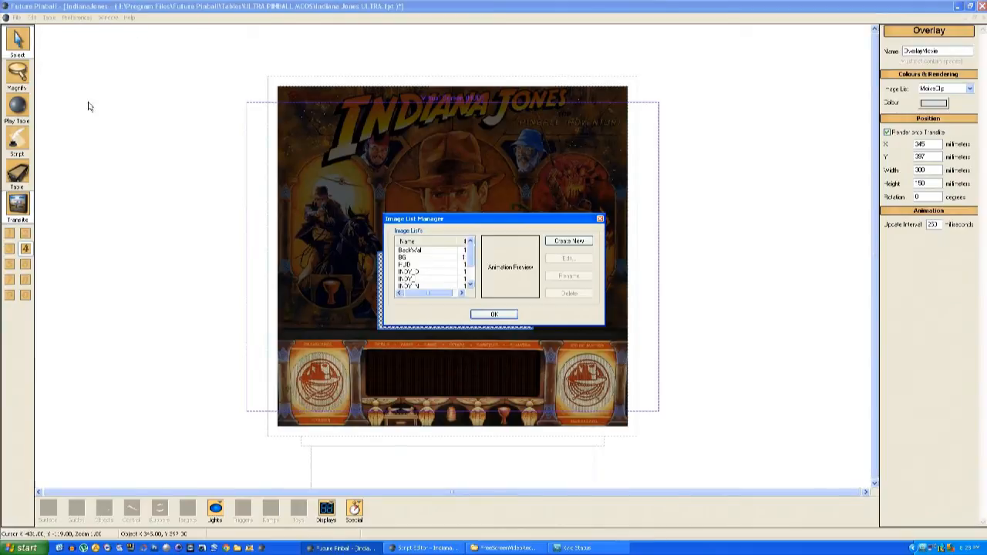
{"action": "left_click", "coordinate": [429, 281]}
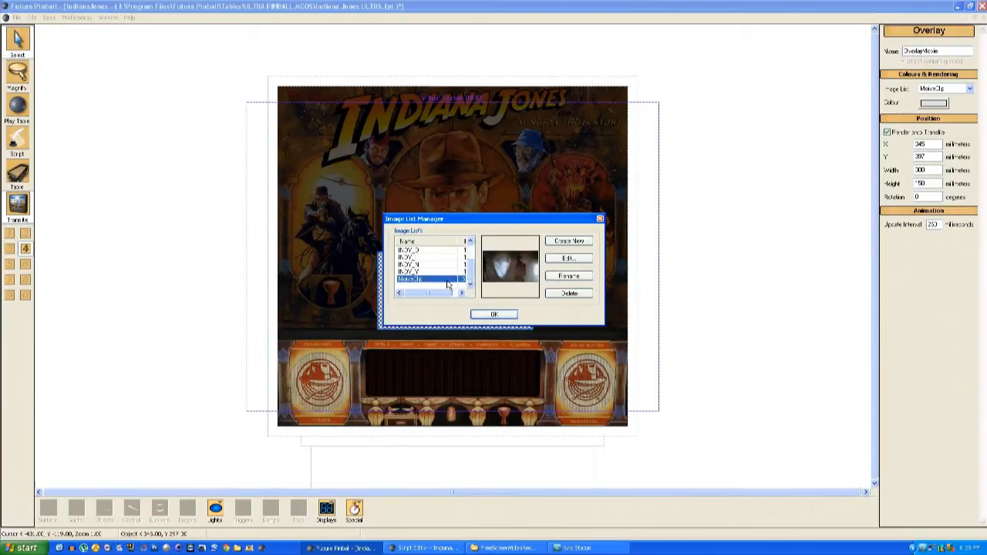
{"action": "left_click", "coordinate": [569, 257]}
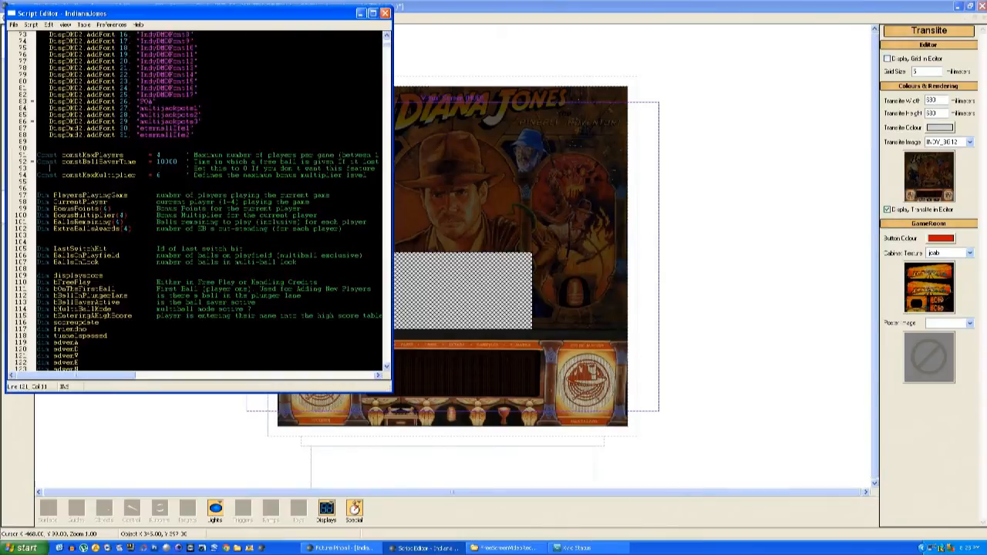
Step: In FuturePinball_BeginPlay, begin a new line with Overlay
{"action": "scroll", "scroll_direction": "down", "scroll_amount": 3}
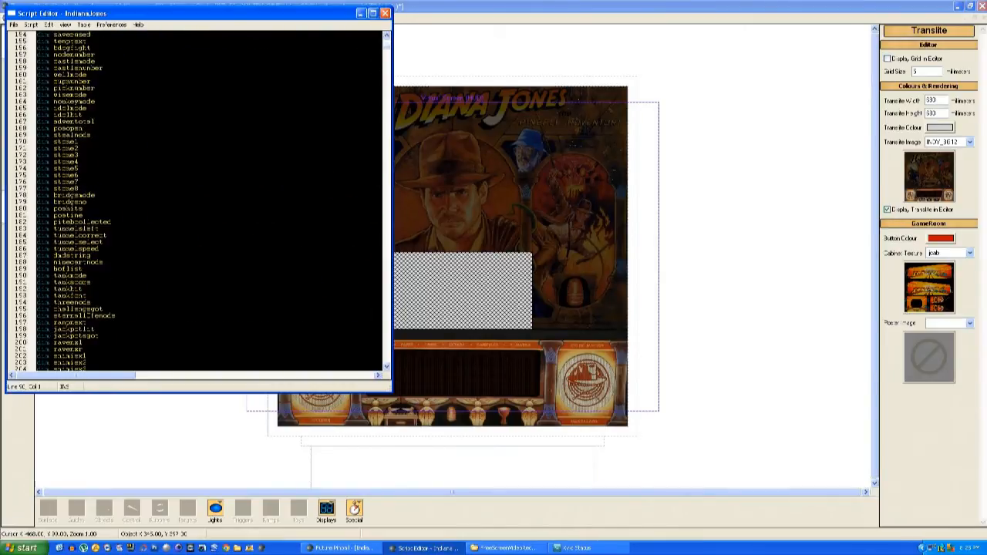
{"action": "scroll", "scroll_direction": "down", "scroll_amount": 3}
{"action": "type", "text": "Ksv"}
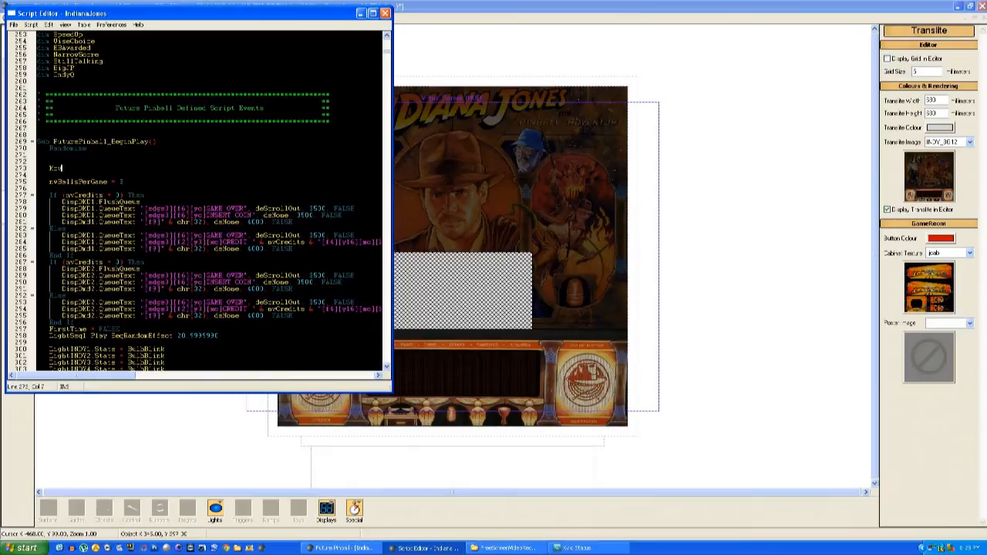
{"action": "type", "text": "Overlay"}
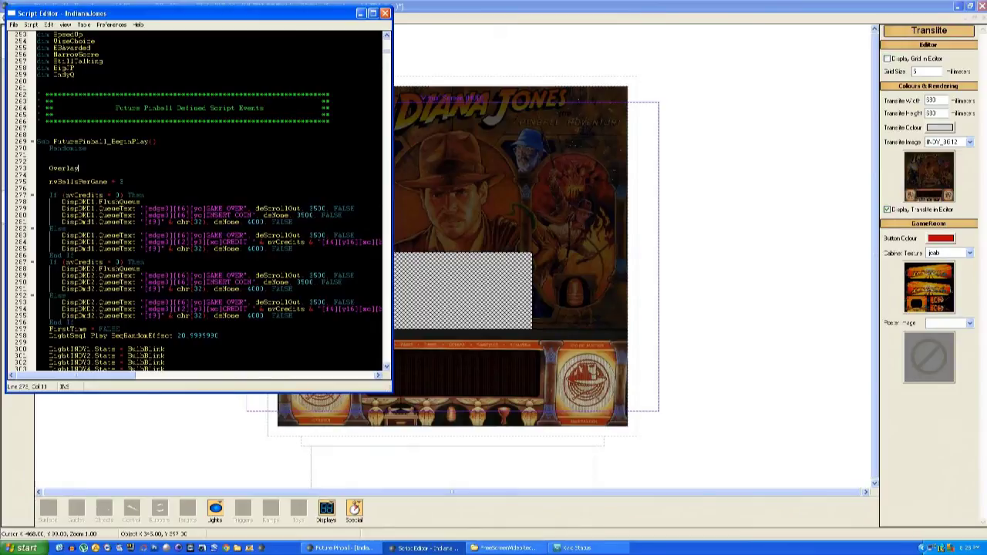